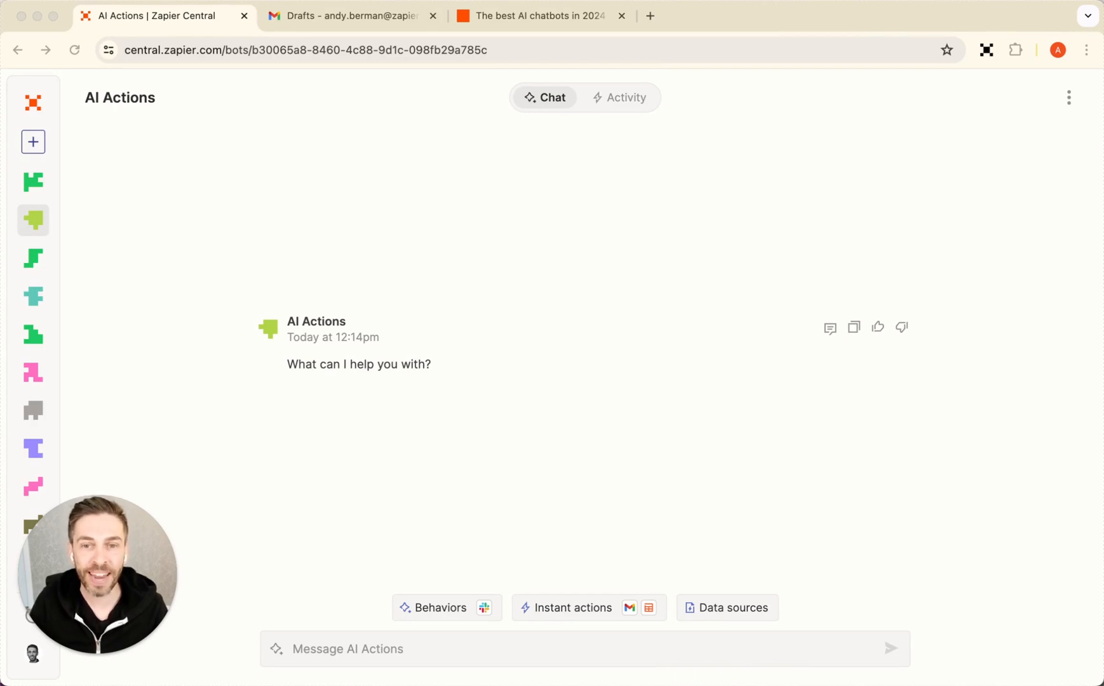
pyautogui.moveTo(724, 615)
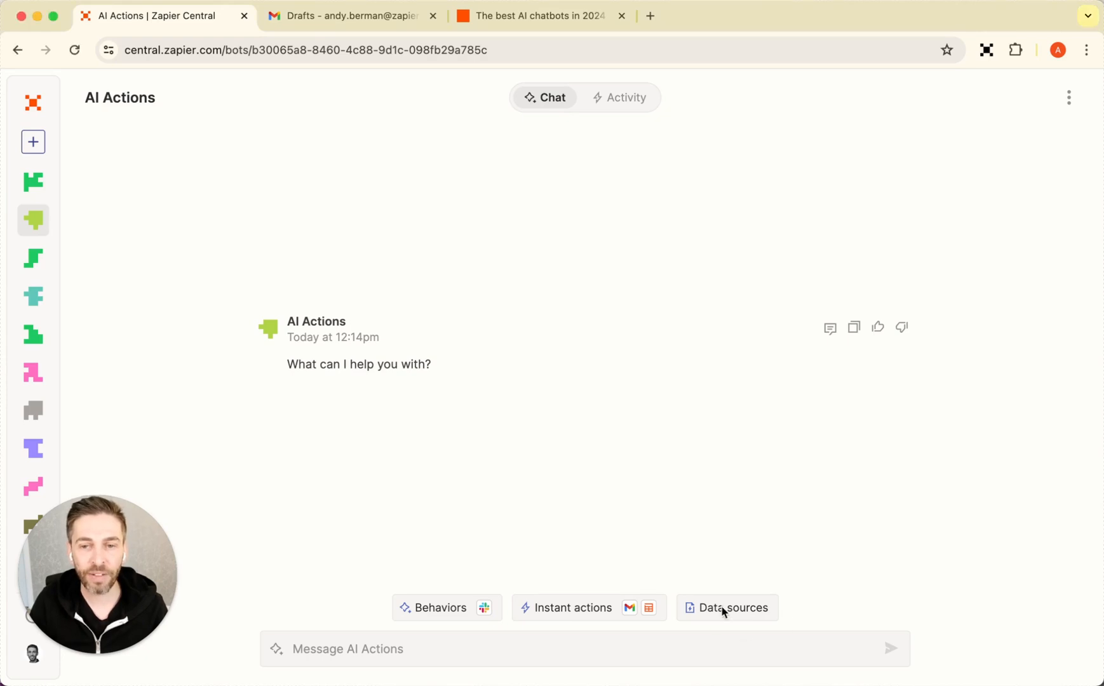
# Step: Ask the AI Actions bot 'What are the top three results in AI on google today?'
pyautogui.click(727, 607)
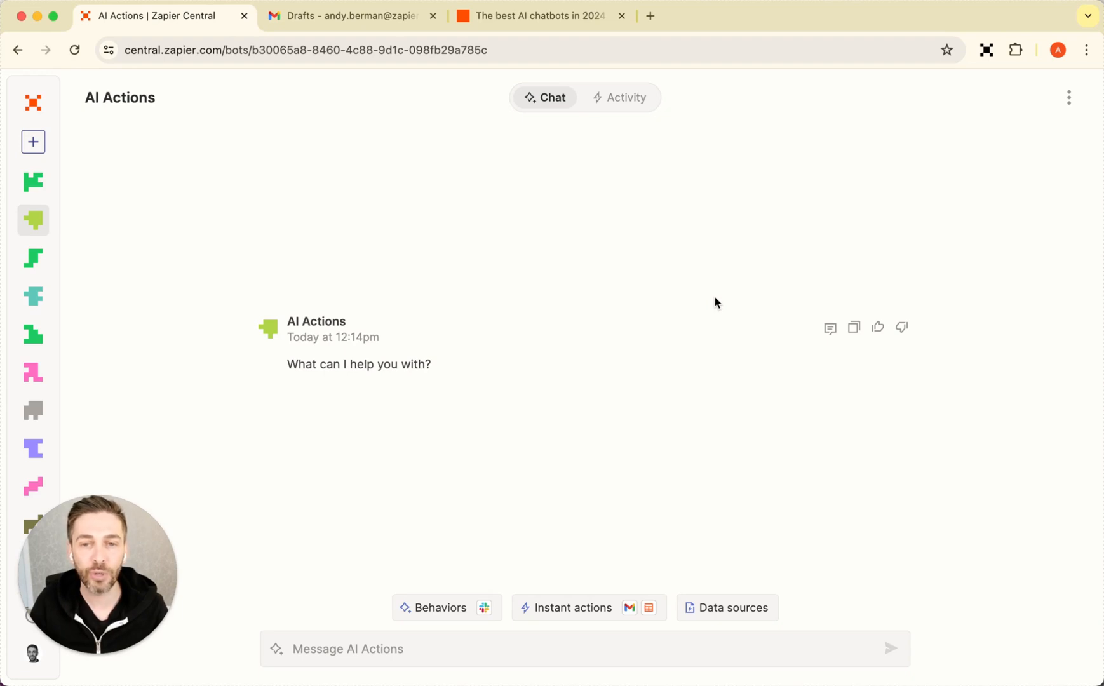
pyautogui.click(361, 649)
pyautogui.write('What are the t')
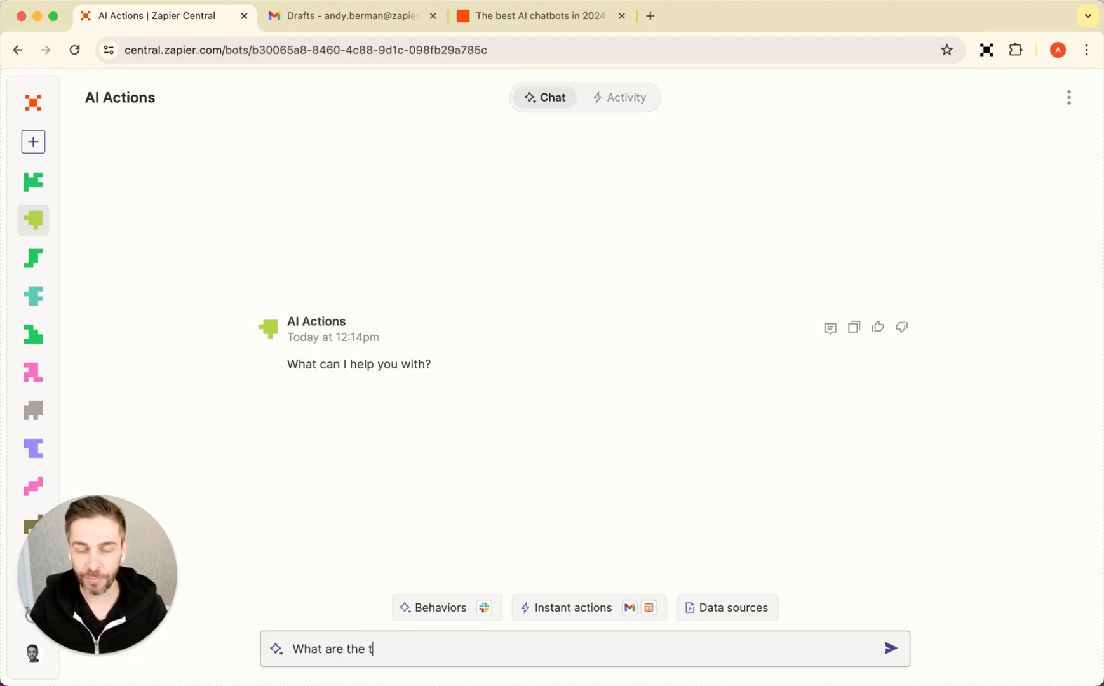
pyautogui.write('op three results in AI on go')
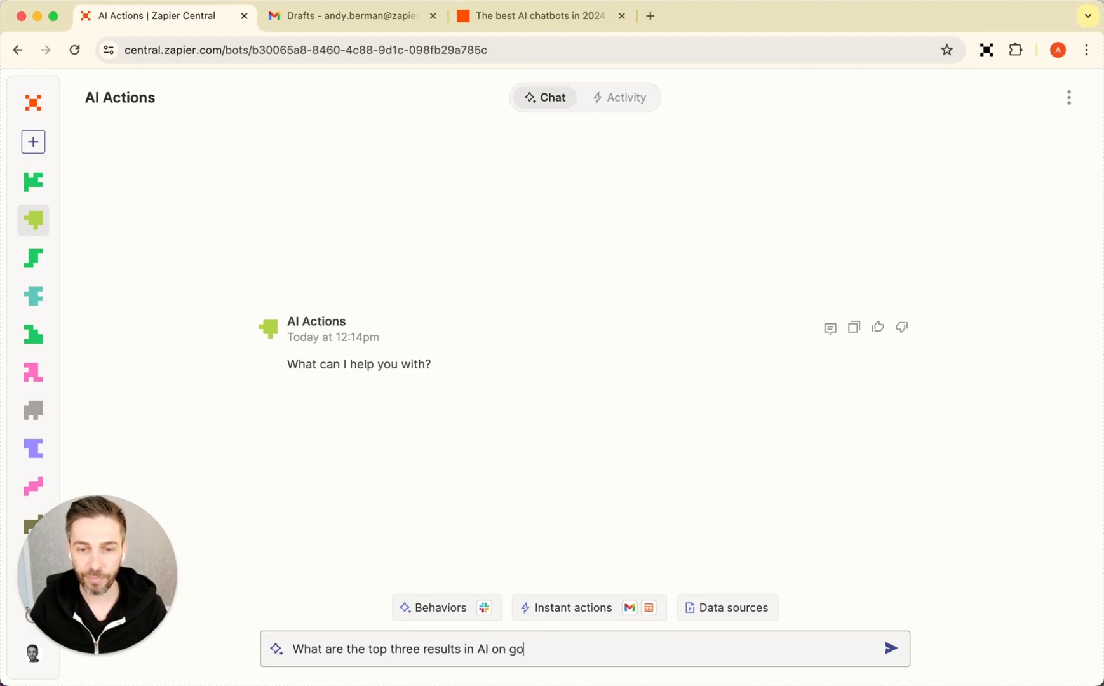
pyautogui.click(892, 647)
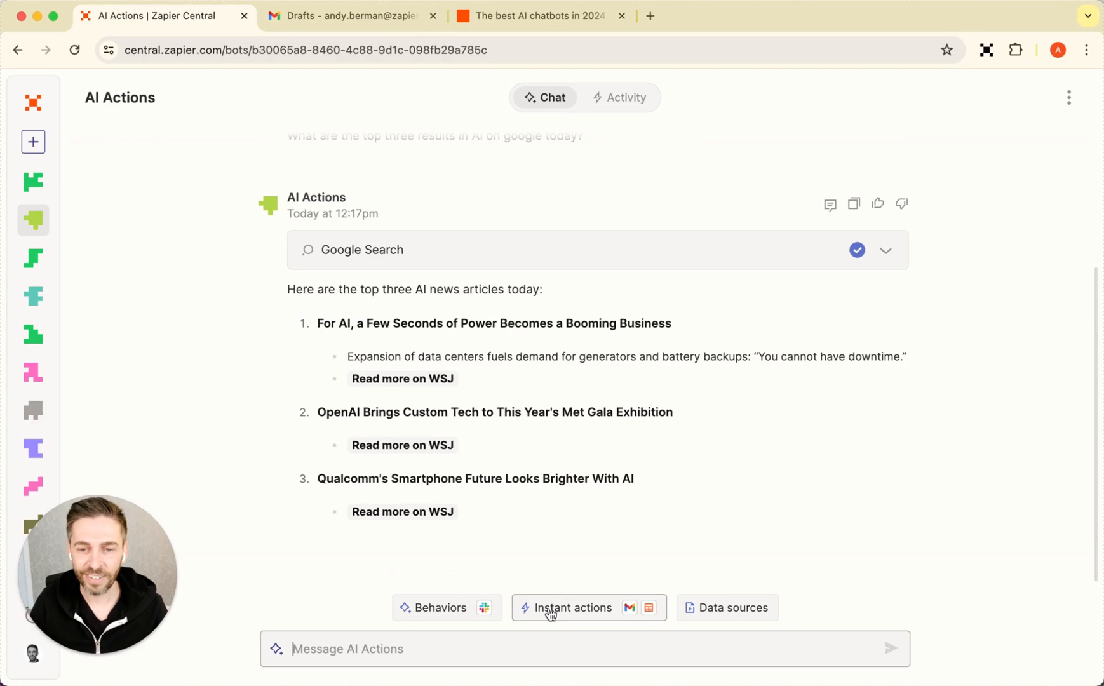
# Step: Show the bot's instant actions, including Gmail Create Draft
pyautogui.click(574, 607)
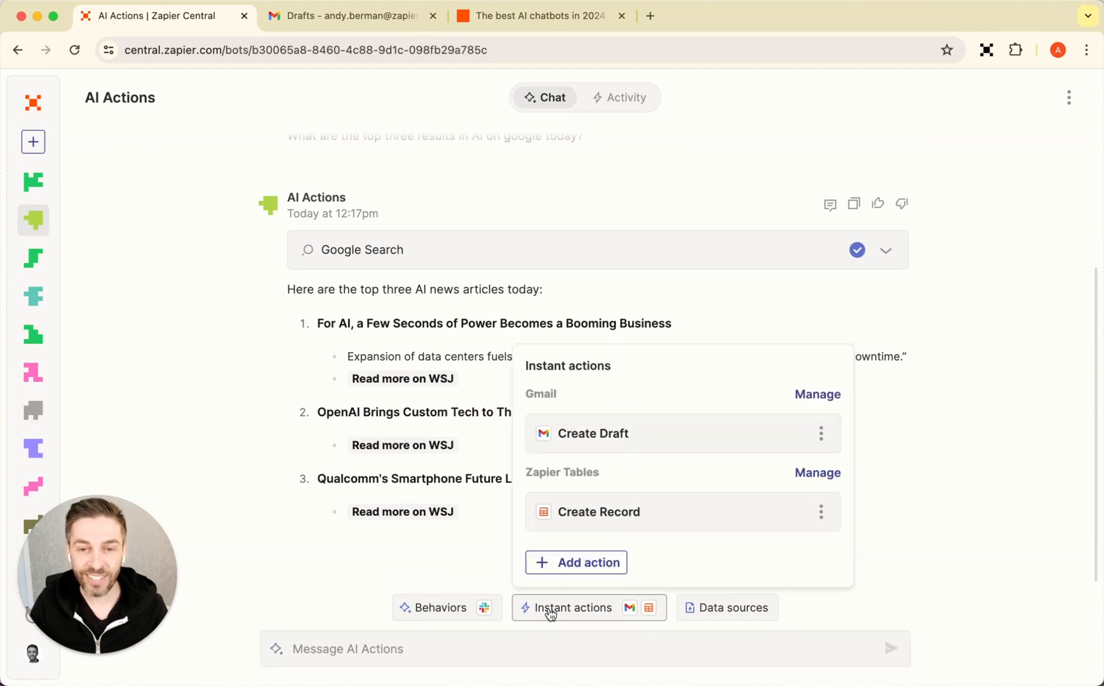
pyautogui.moveTo(630, 437)
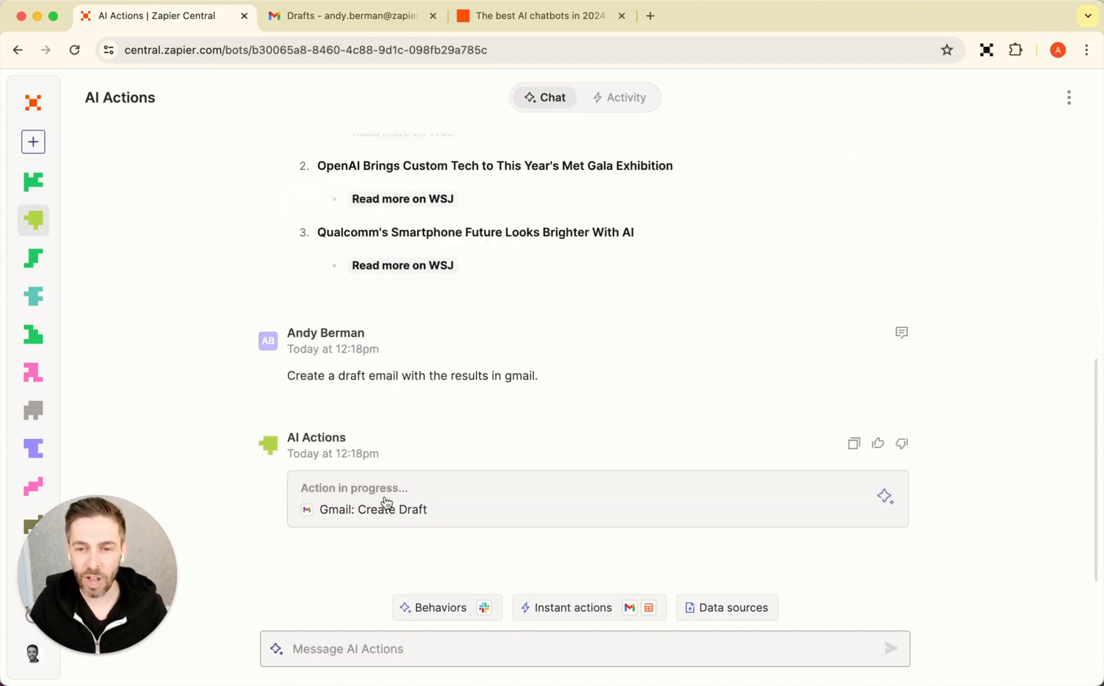
pyautogui.moveTo(342, 17)
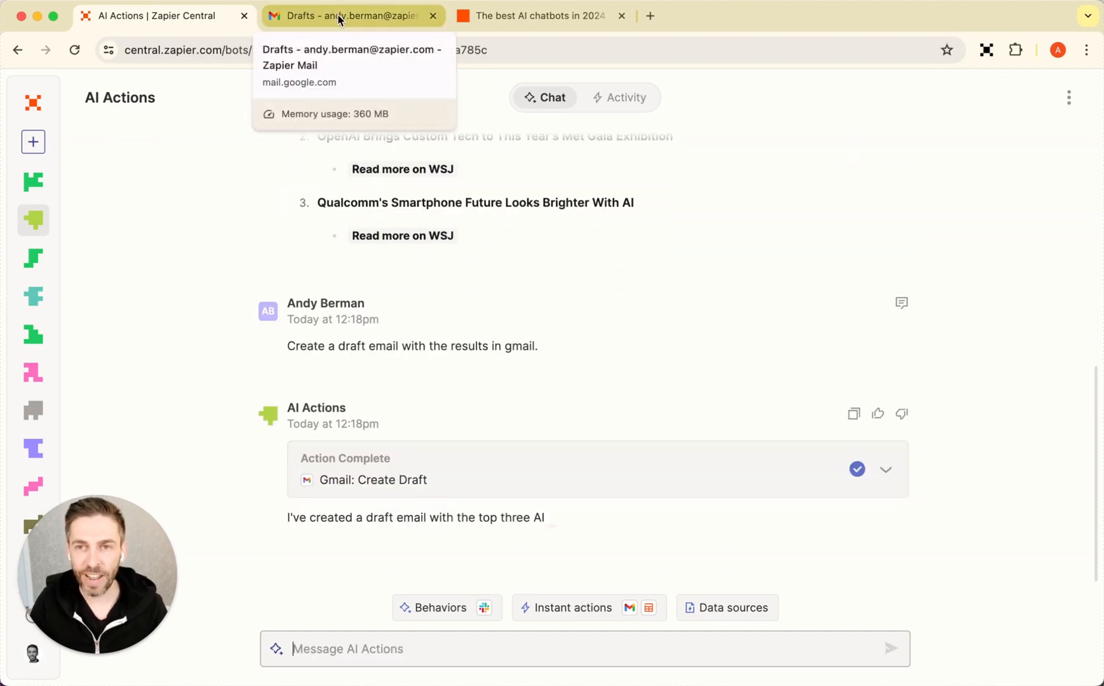
# Step: Refresh Gmail Drafts to find the 'Top Three AI News Articles Today' draft, then view the blog post
pyautogui.click(343, 17)
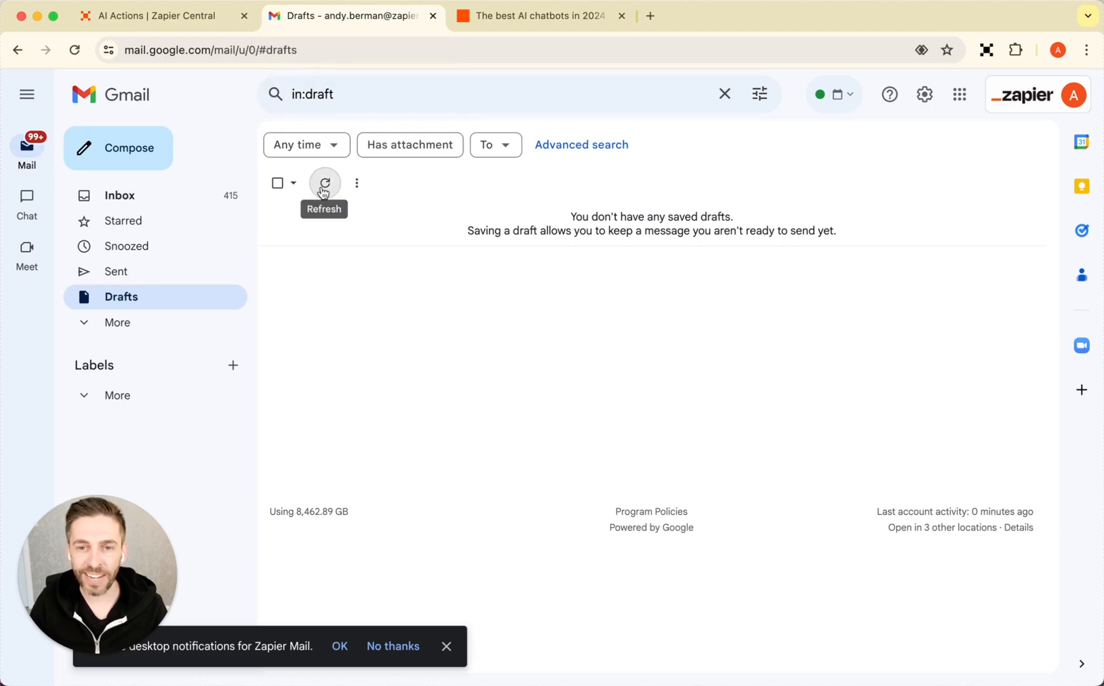
pyautogui.click(324, 182)
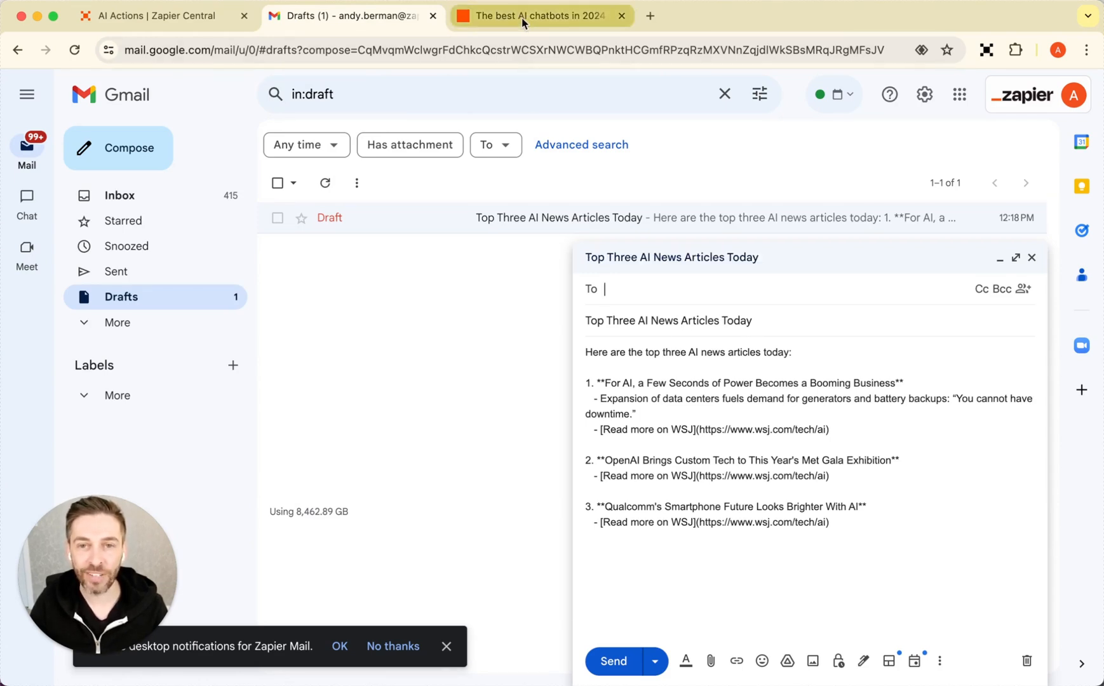
pyautogui.click(540, 16)
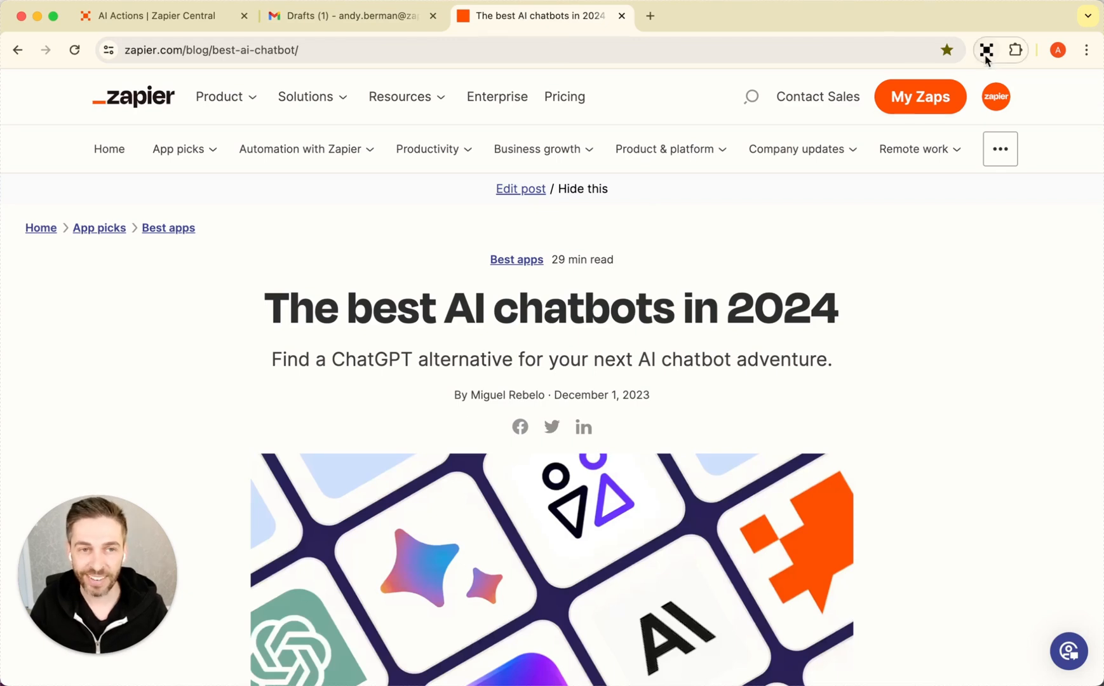
# Step: Start a chat with the AI Chrome Ext bot from the Zapier Central extension
pyautogui.click(991, 50)
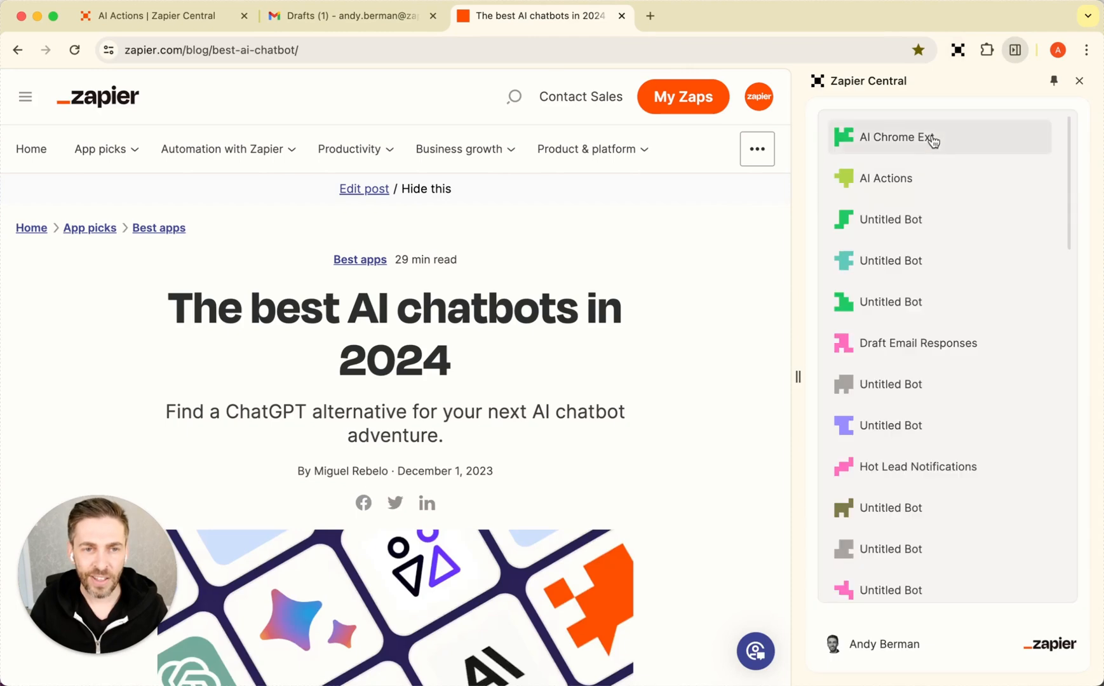
pyautogui.click(907, 137)
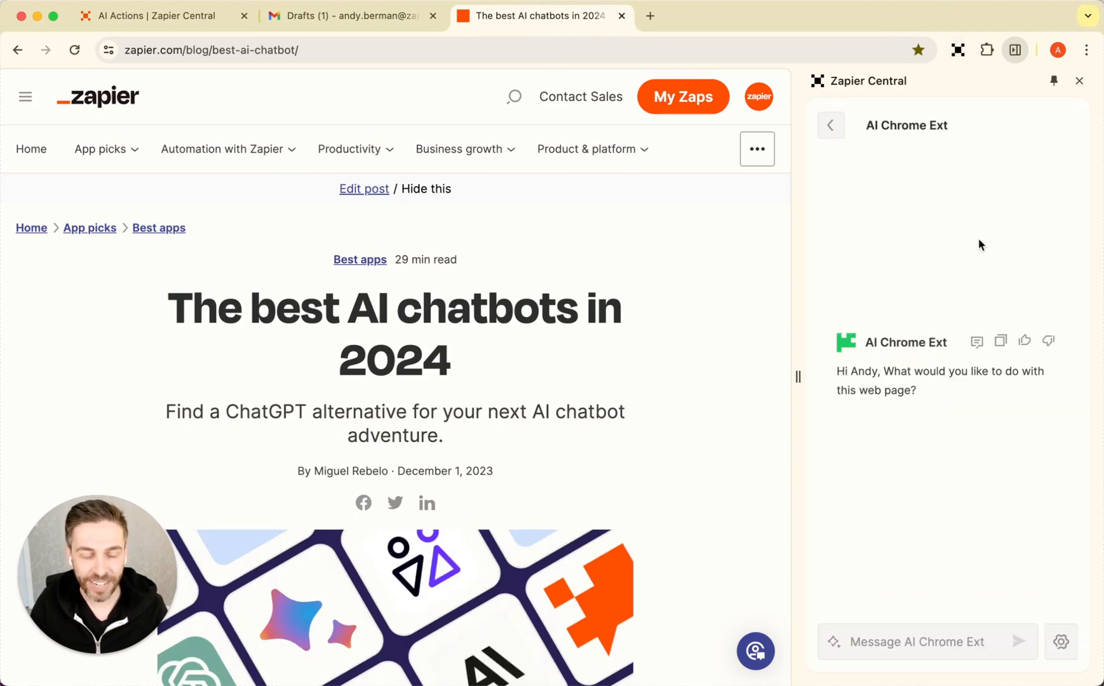
pyautogui.moveTo(715, 297)
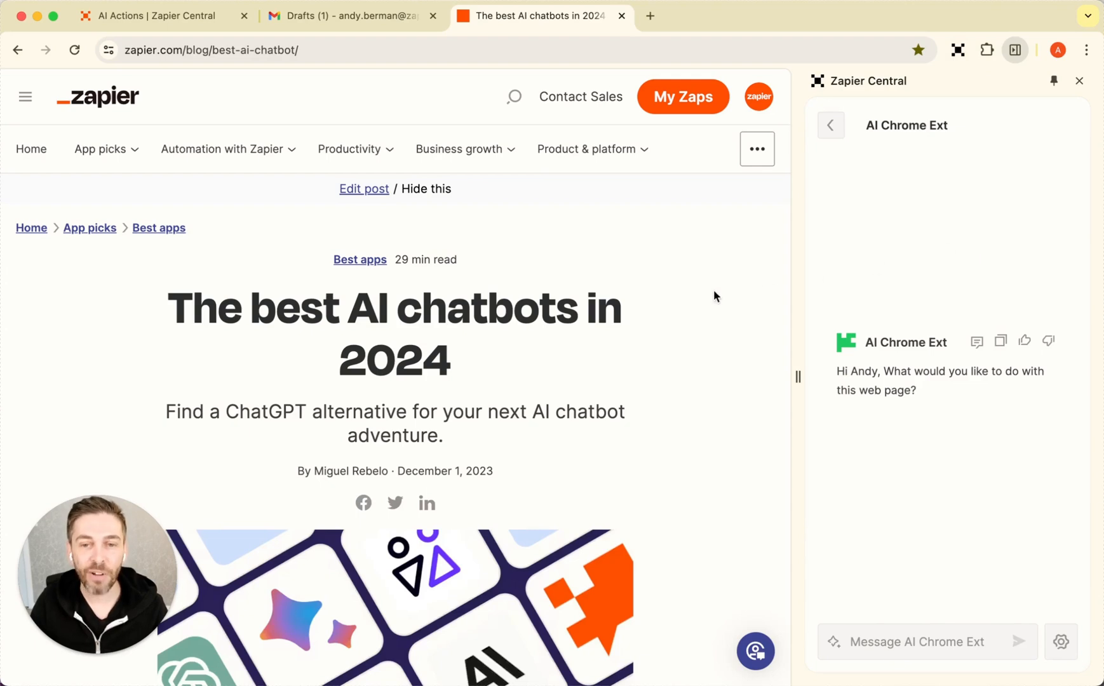
pyautogui.moveTo(899, 468)
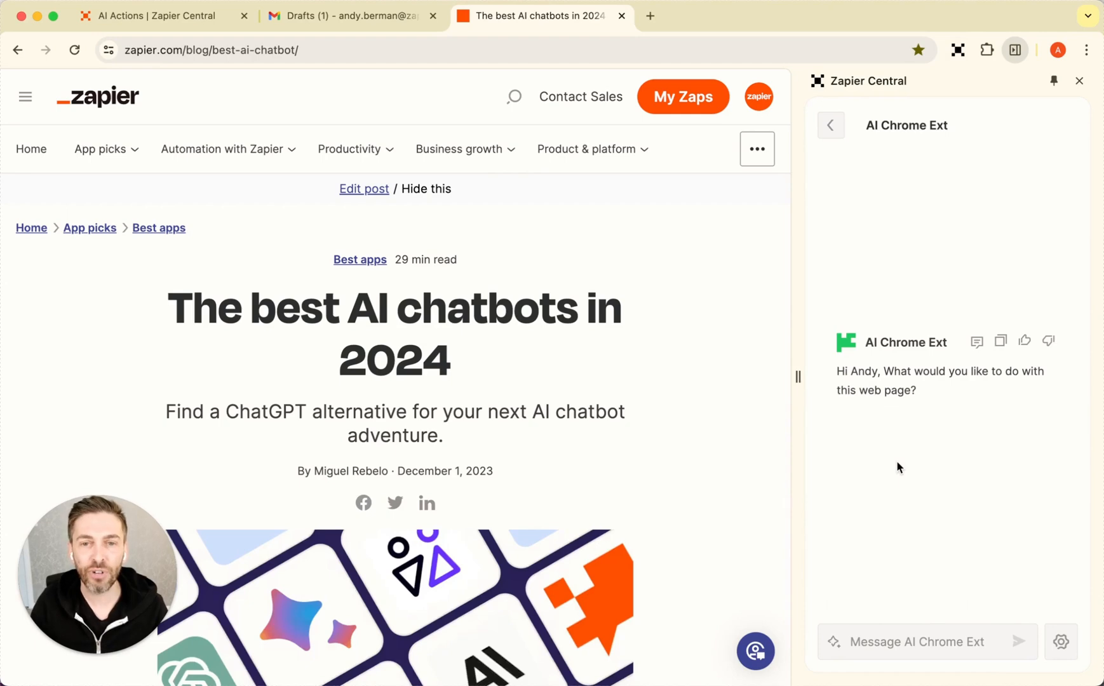
pyautogui.click(914, 641)
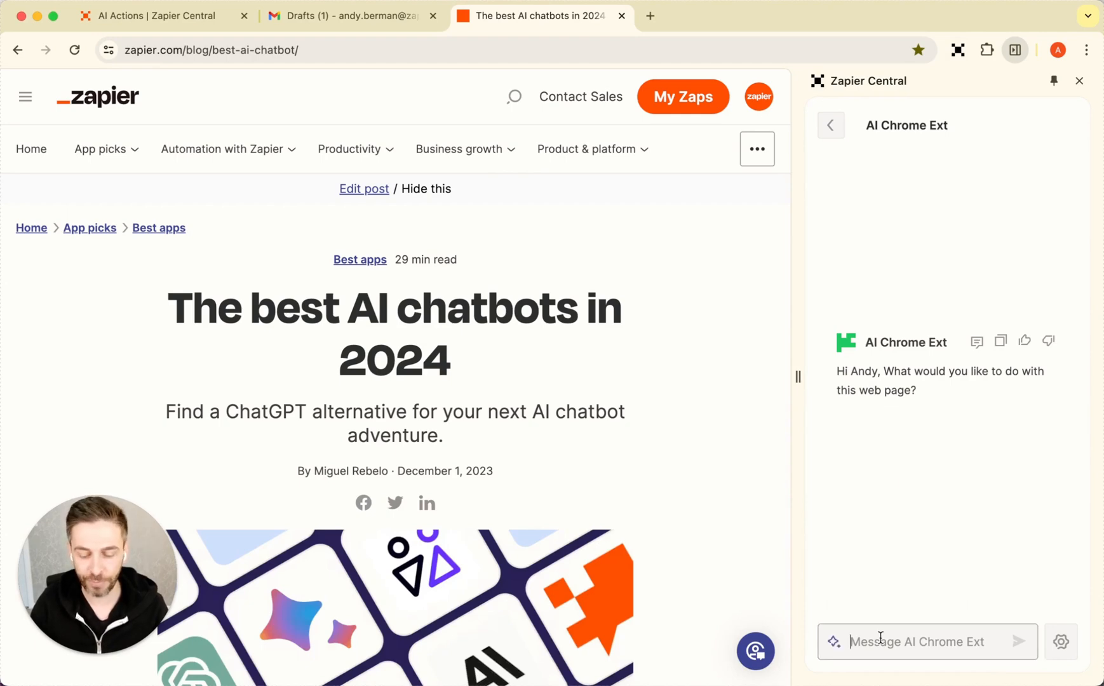
# Step: Ask the bot 'Give me a super concise summary of the current page.' and read its answer
pyautogui.write('Give me a super cons')
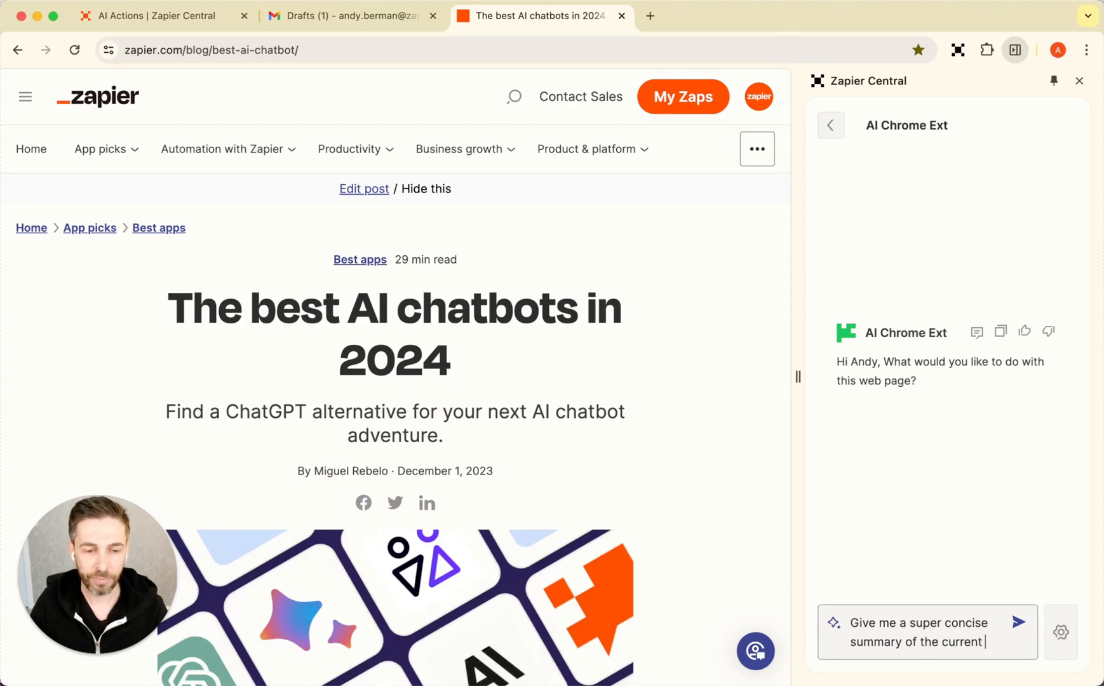
pyautogui.click(1017, 624)
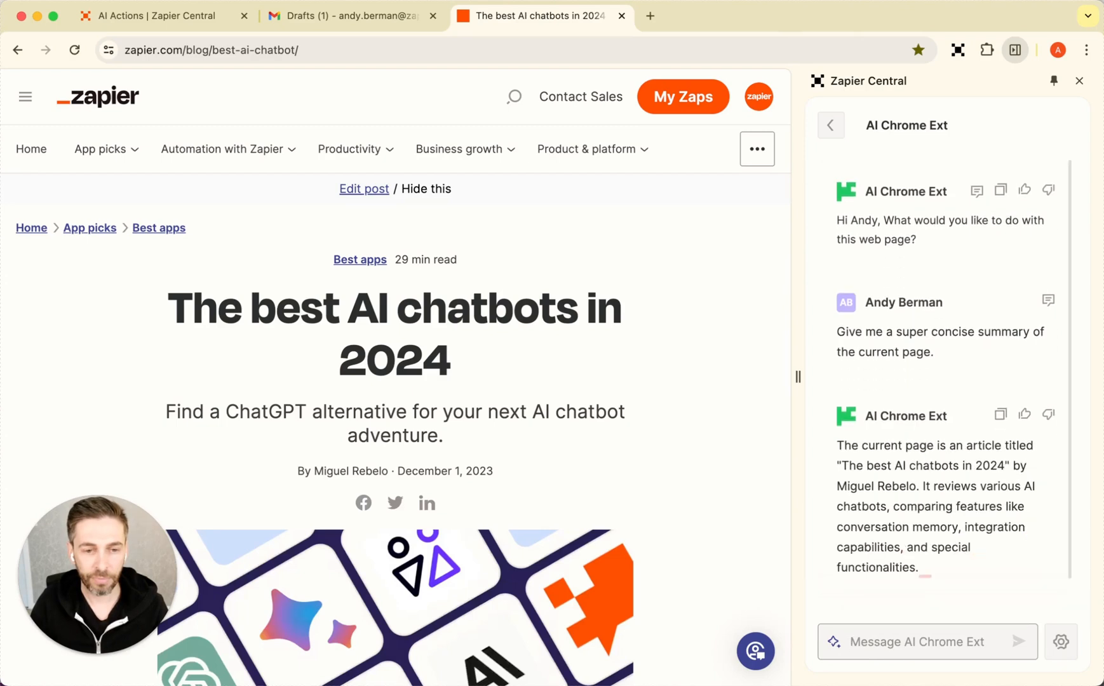
pyautogui.scroll(-3)
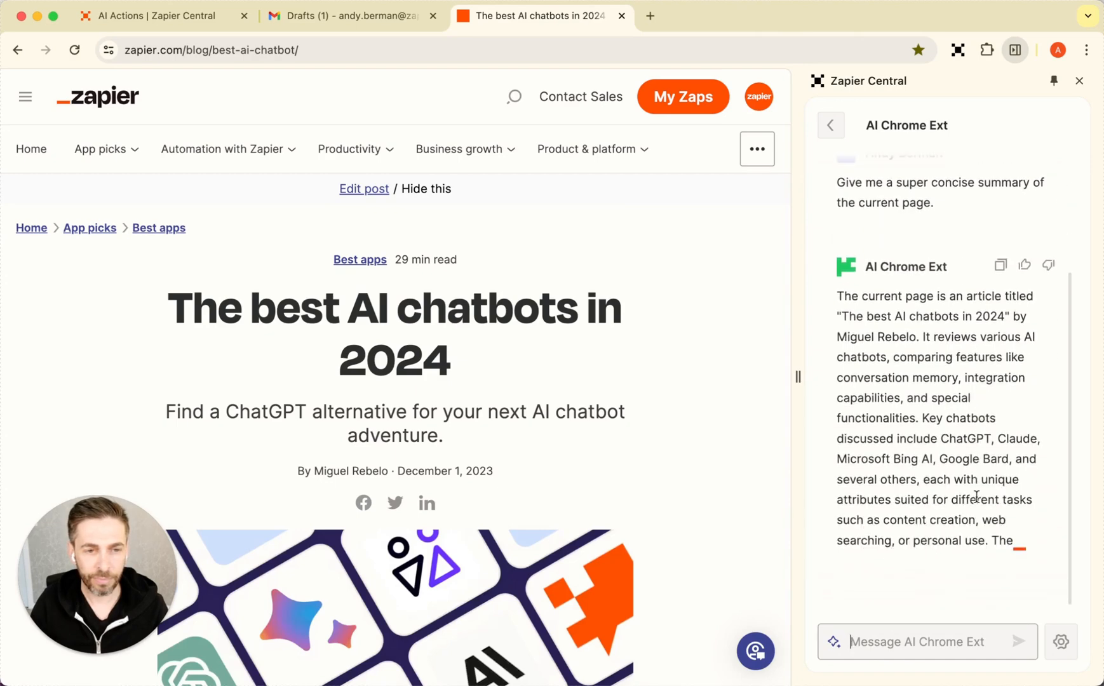